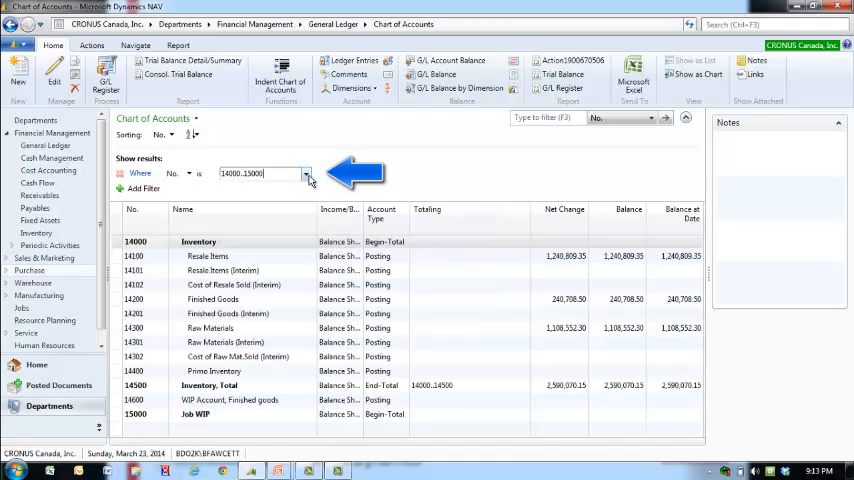
Return from the Chart of Accounts to the Sales Order Processor home page
click(307, 173)
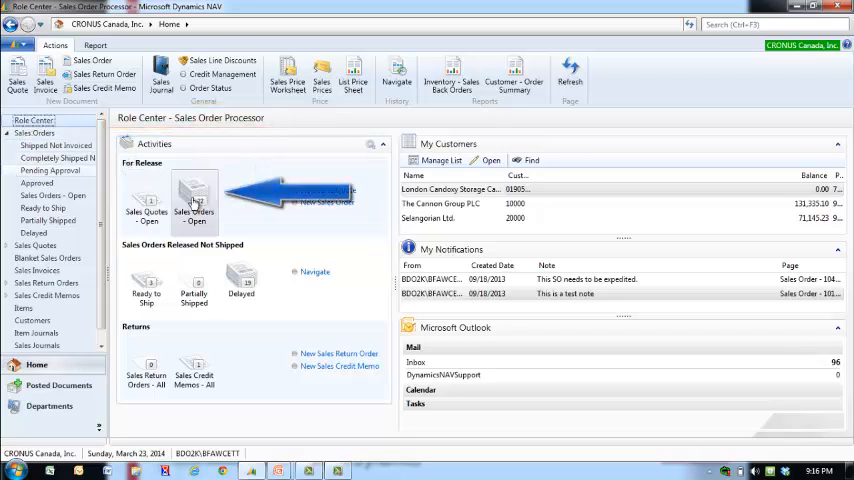
Quick-filter open sales orders by Sell-to Customer Name 'autohaus' and open order 109001
click(194, 207)
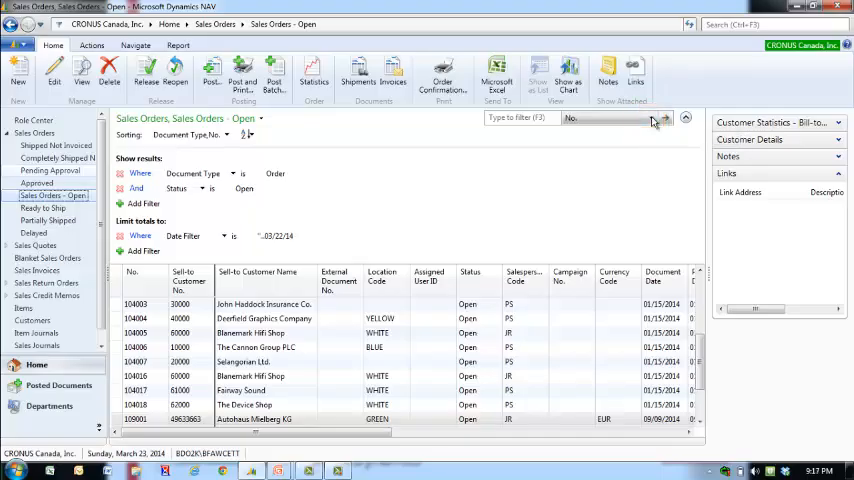
click(663, 118)
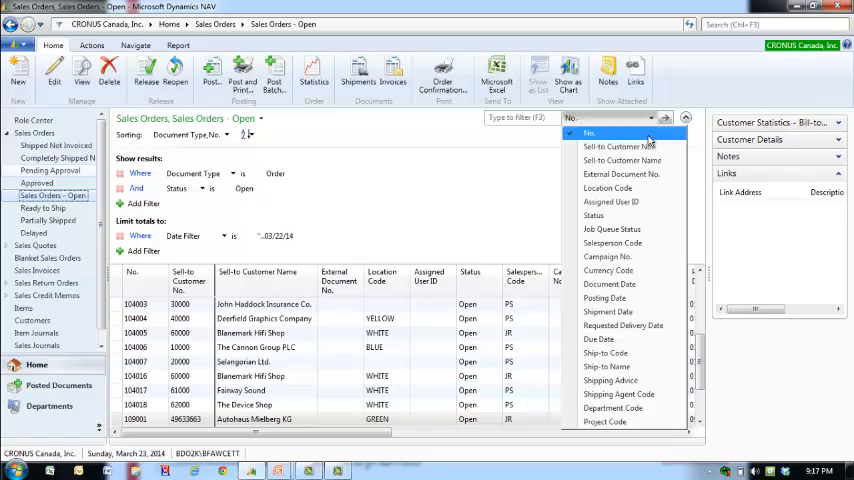
mouse_move(622, 160)
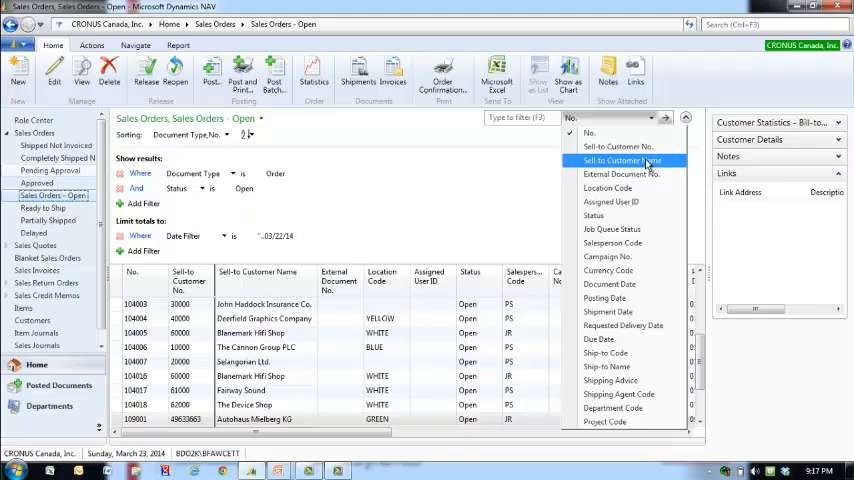
click(620, 160)
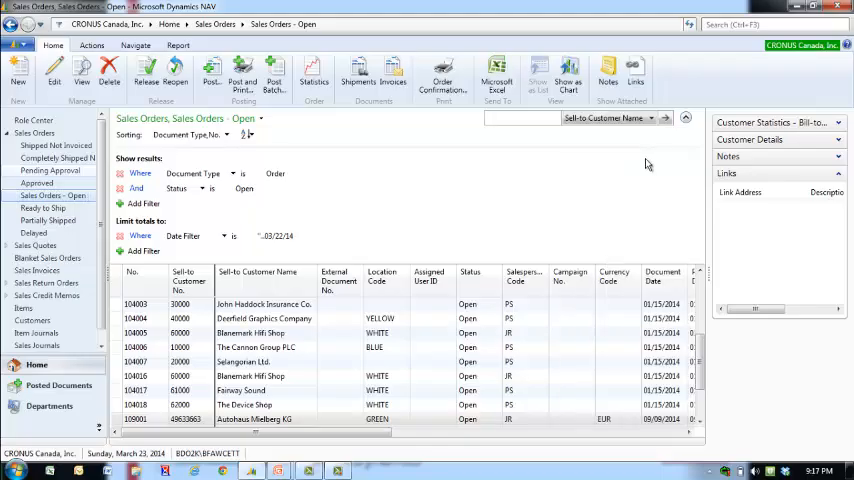
text(autohaus)
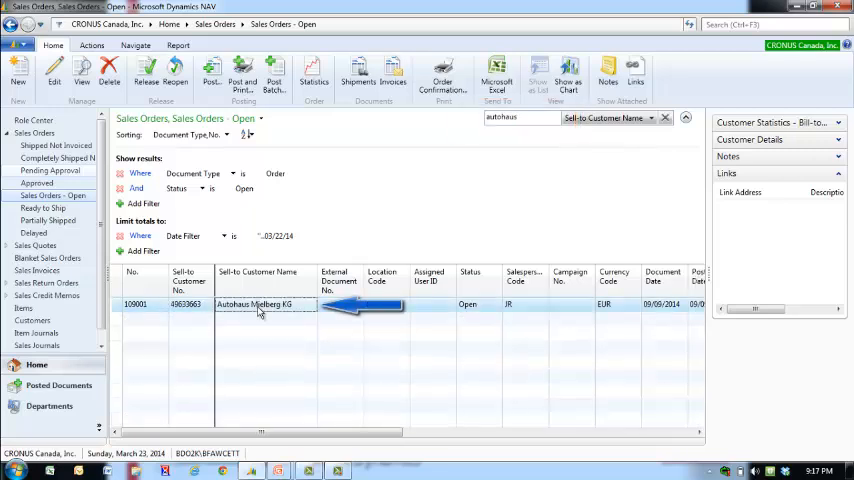
double_click(265, 304)
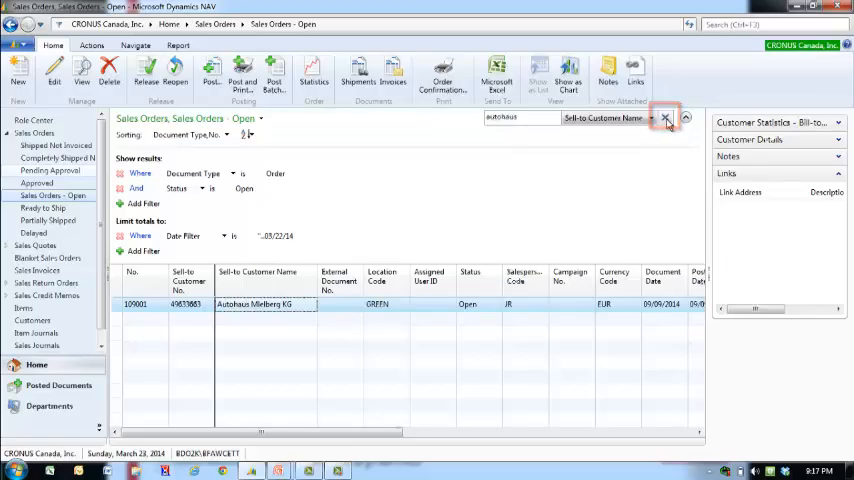
Clear the 'autohaus' quick filter and switch to the Items list
click(665, 118)
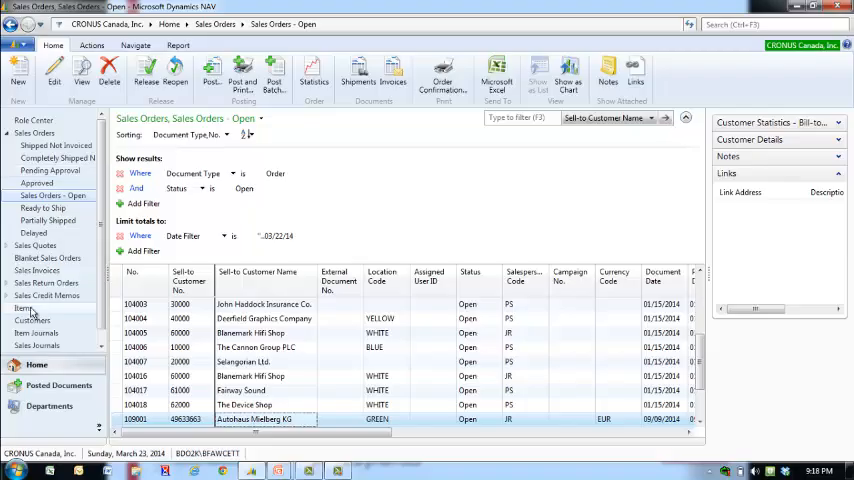
click(135, 303)
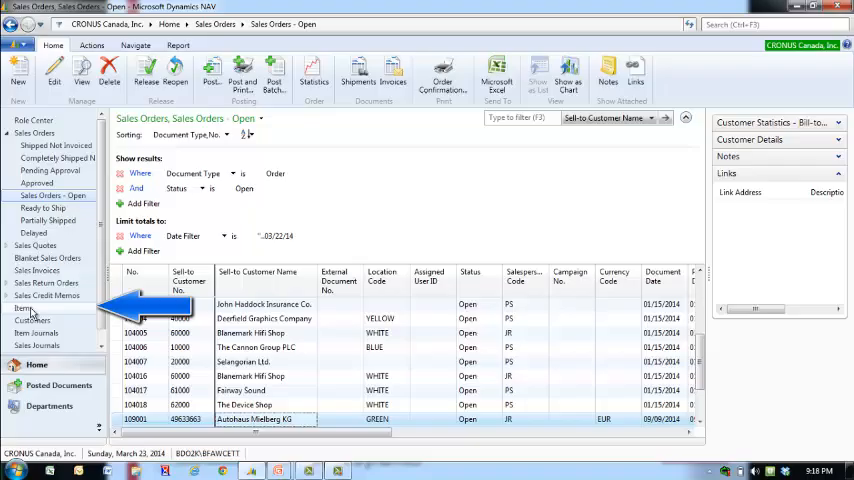
click(23, 308)
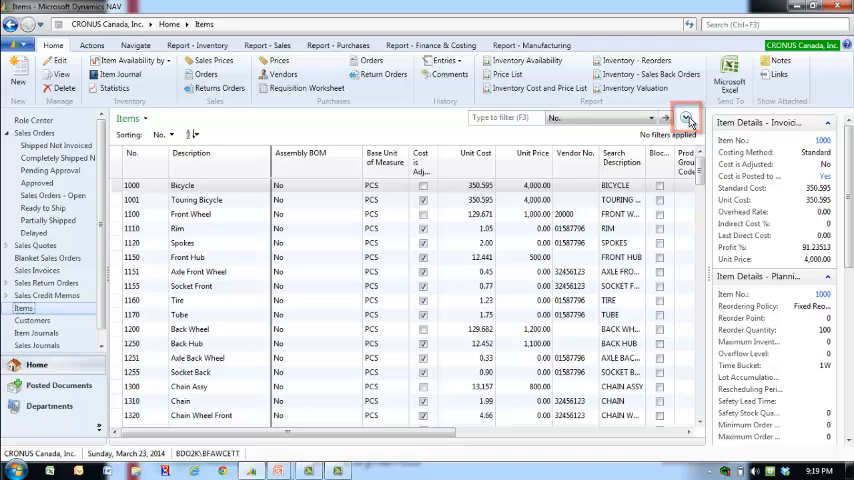
Filter Items on Production BOM No. with a blank ('') value
click(686, 118)
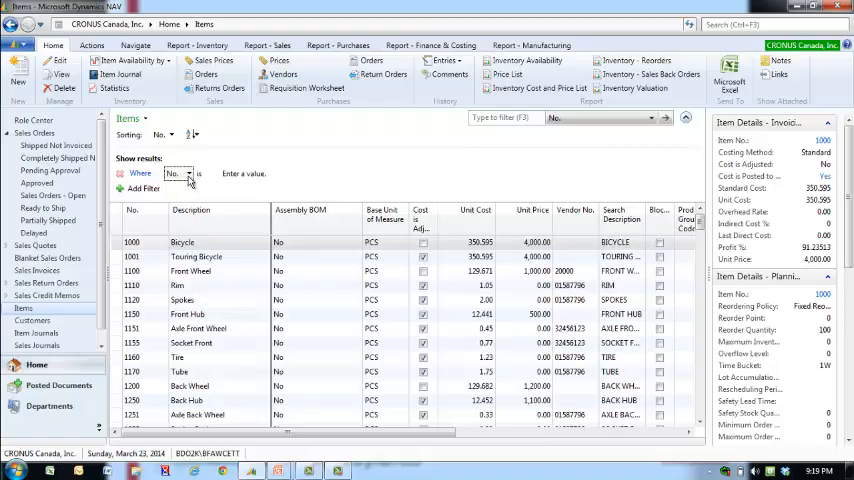
click(178, 173)
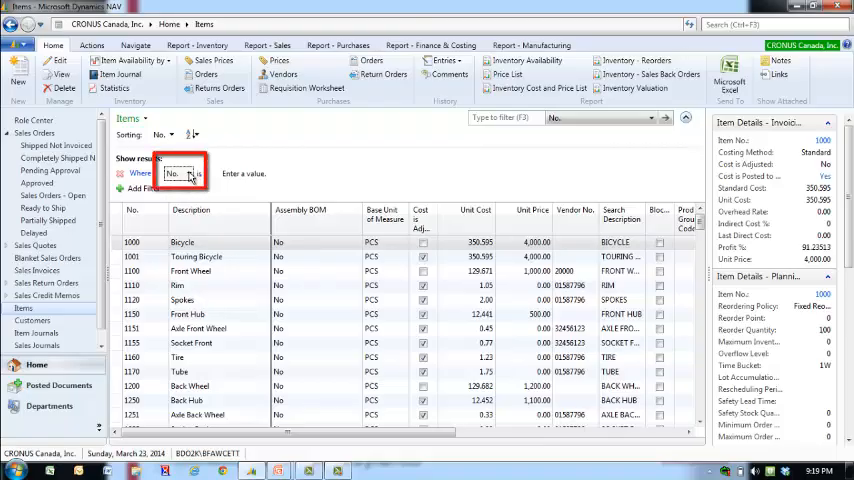
click(189, 173)
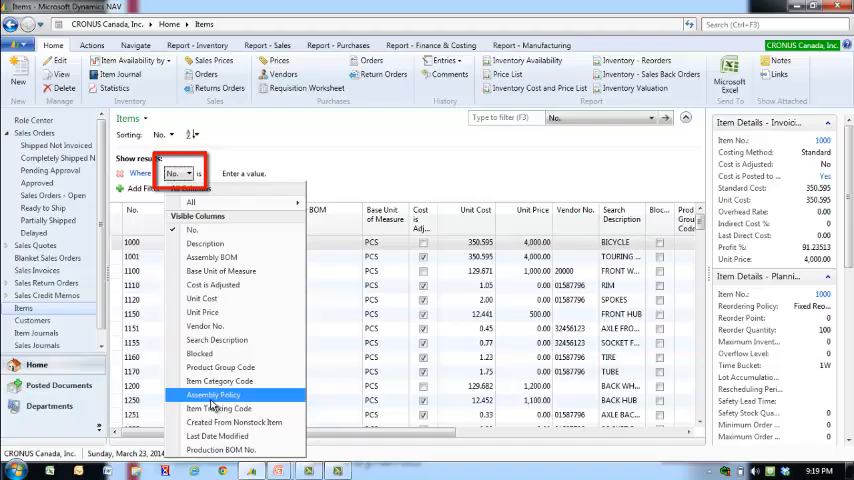
click(221, 449)
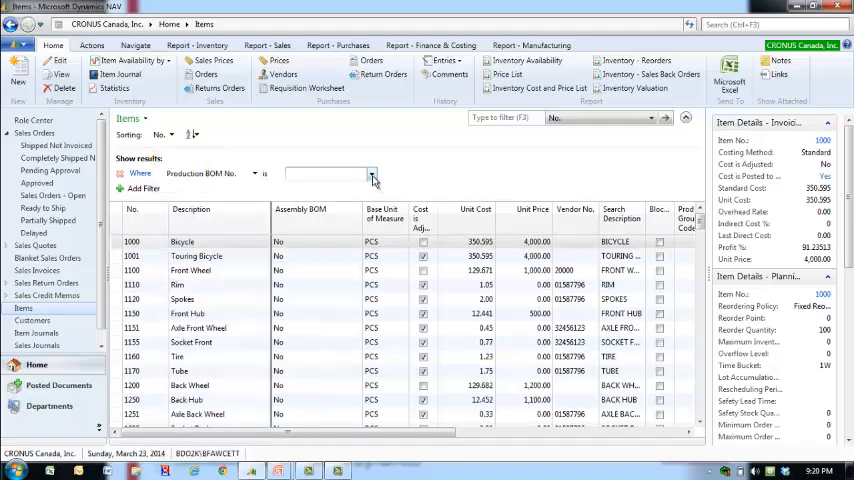
click(325, 173)
text('')
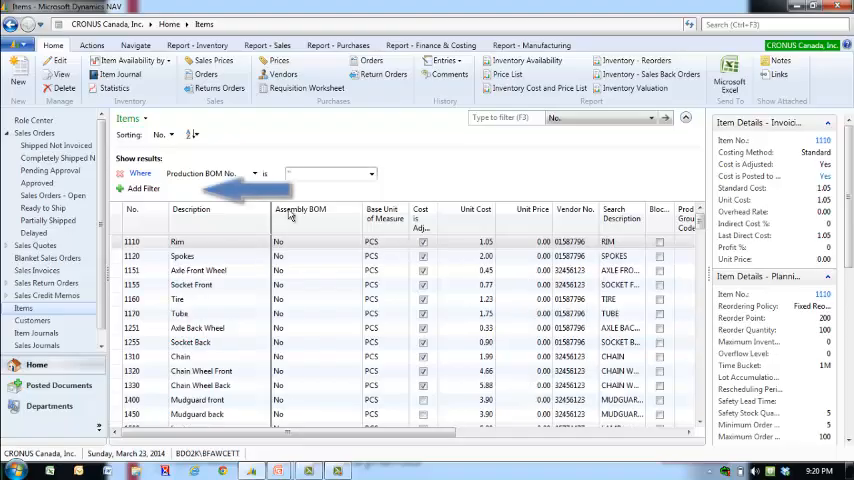
Add an Items filter setting Cost is Adjusted to No
click(143, 188)
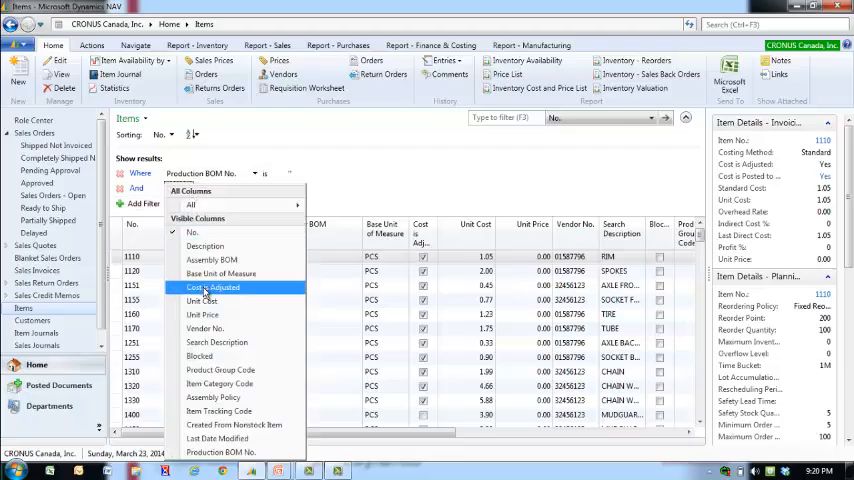
click(213, 287)
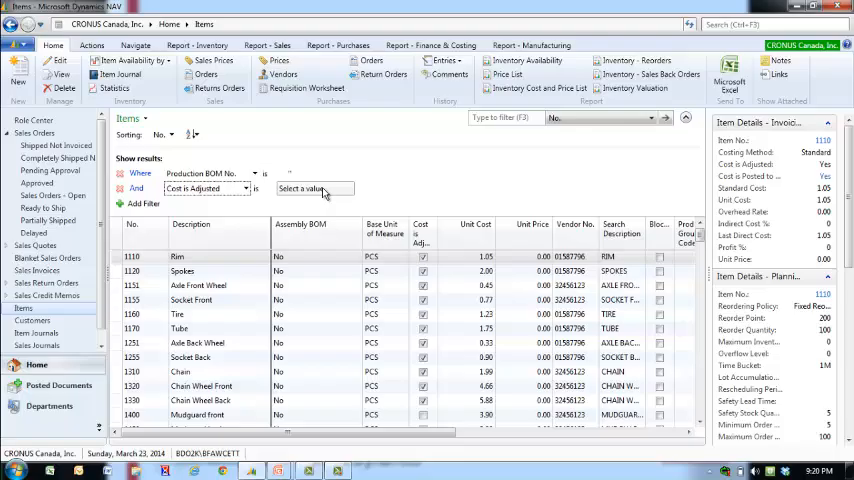
click(349, 188)
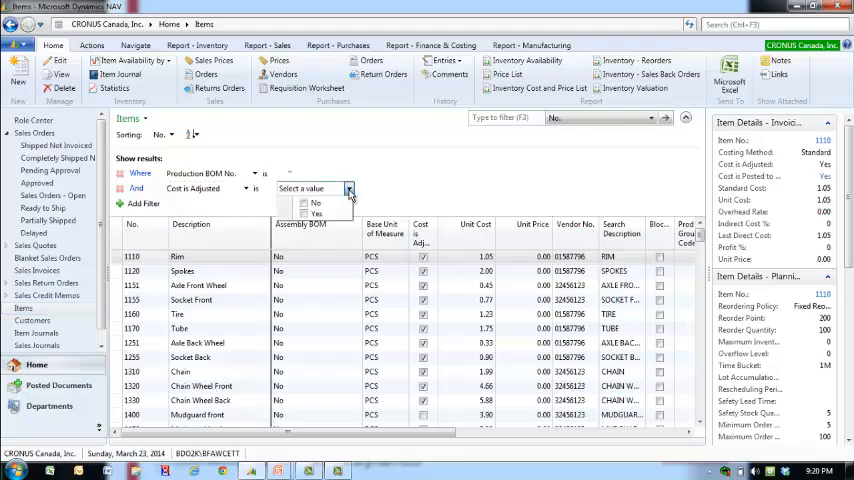
click(315, 202)
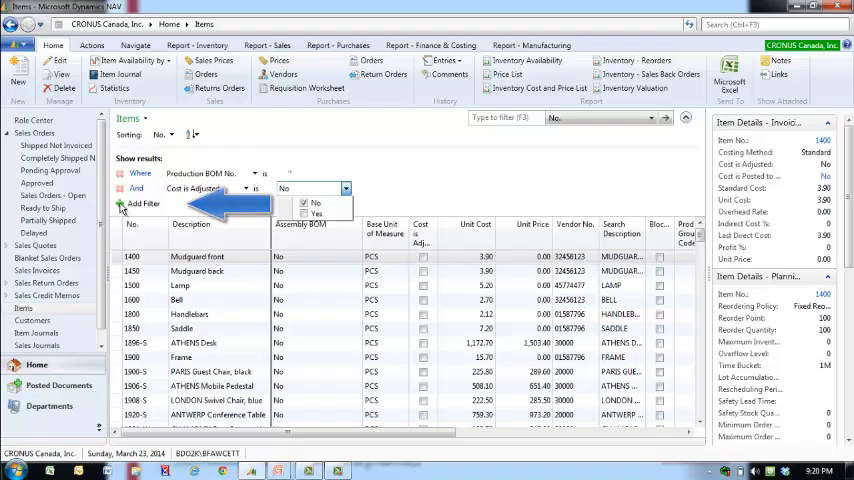
Add a Vendor No. filter with value 20000
click(143, 218)
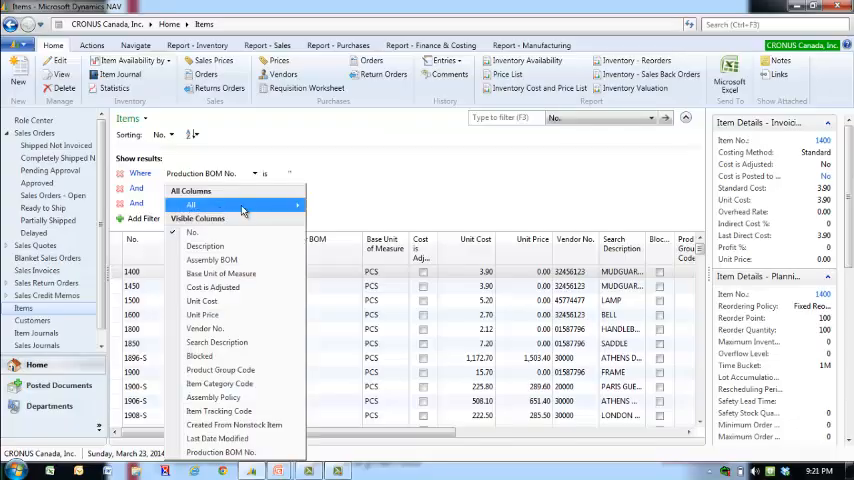
mouse_move(297, 205)
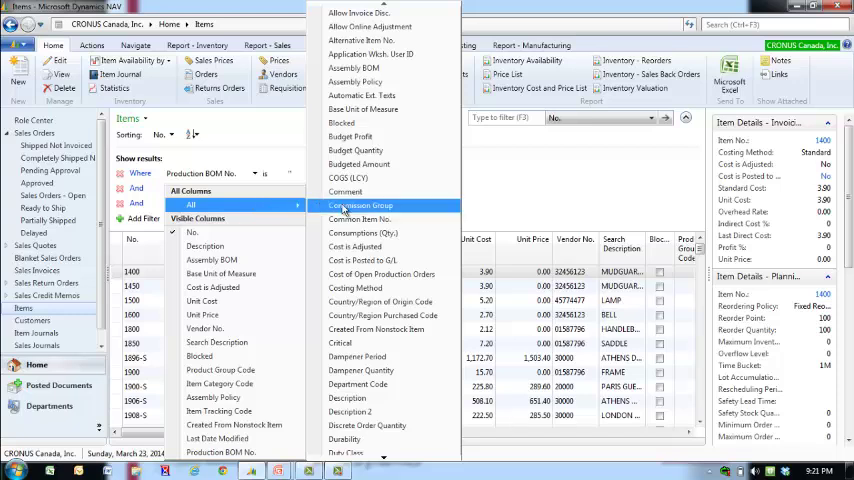
scroll(down, 3)
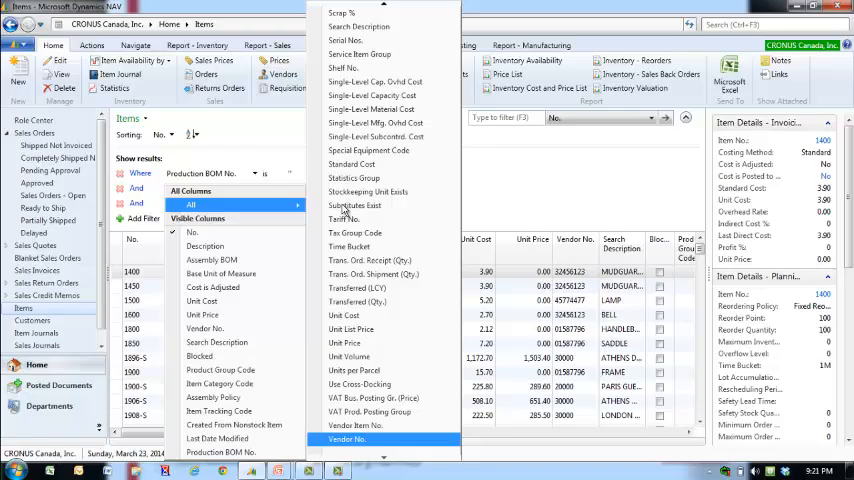
click(346, 438)
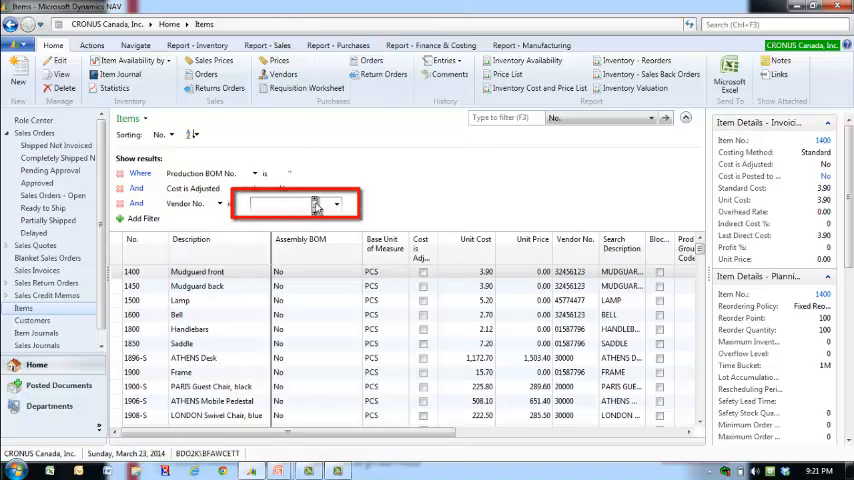
text(2)
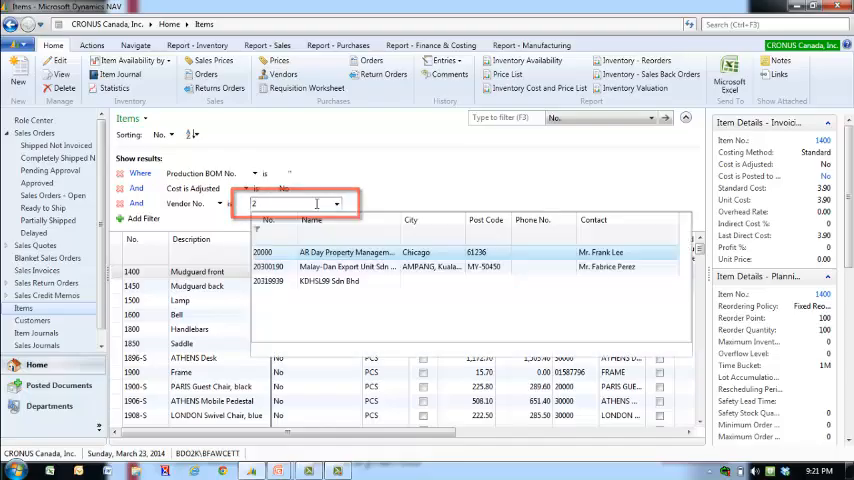
text(0000)
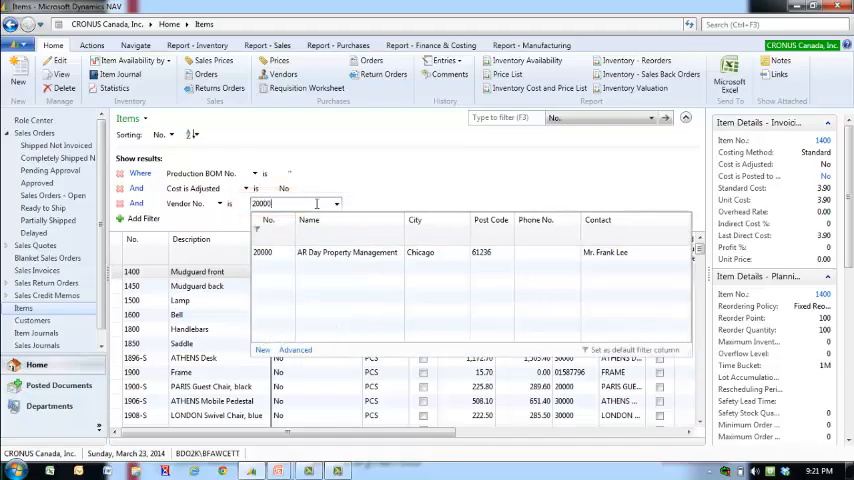